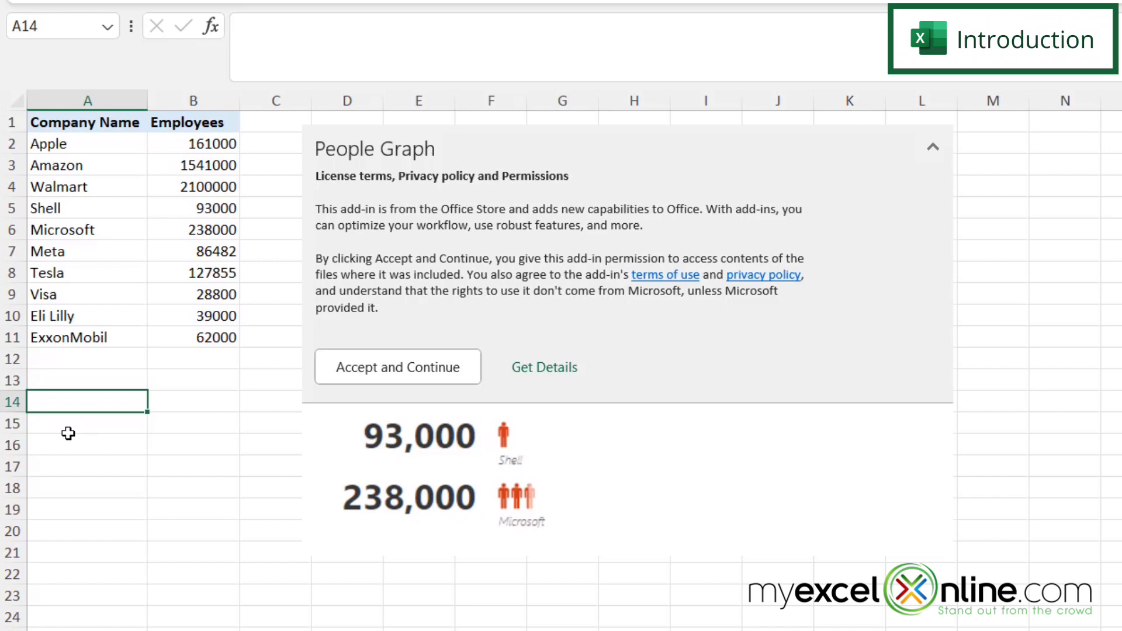
{"action": "mouse_move", "coordinate": [878, 475]}
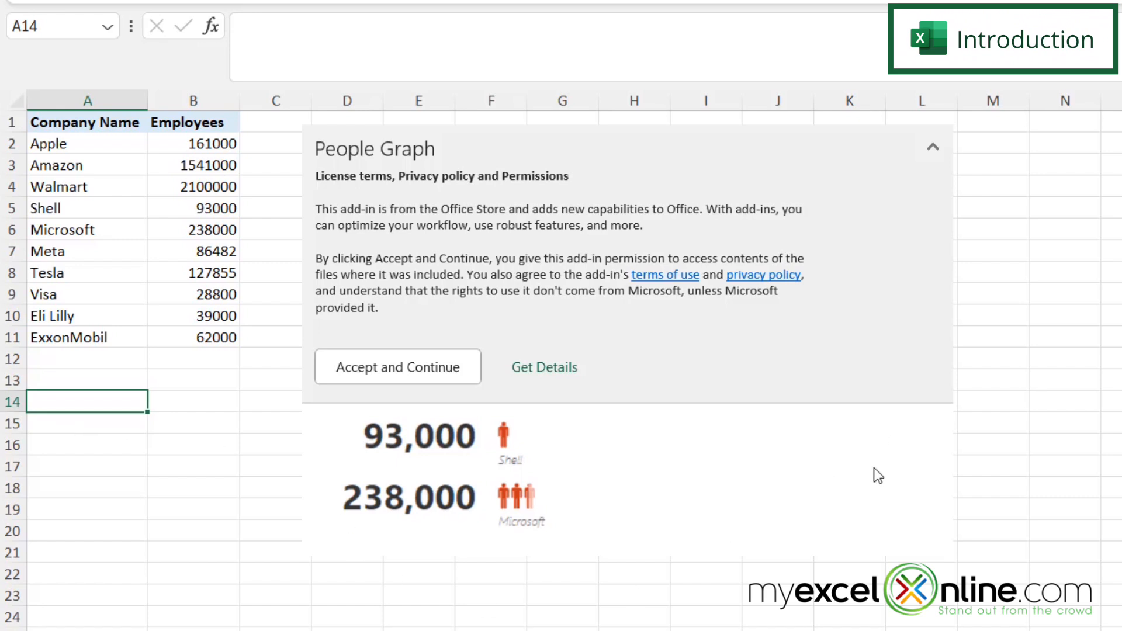
{"action": "mouse_move", "coordinate": [69, 433]}
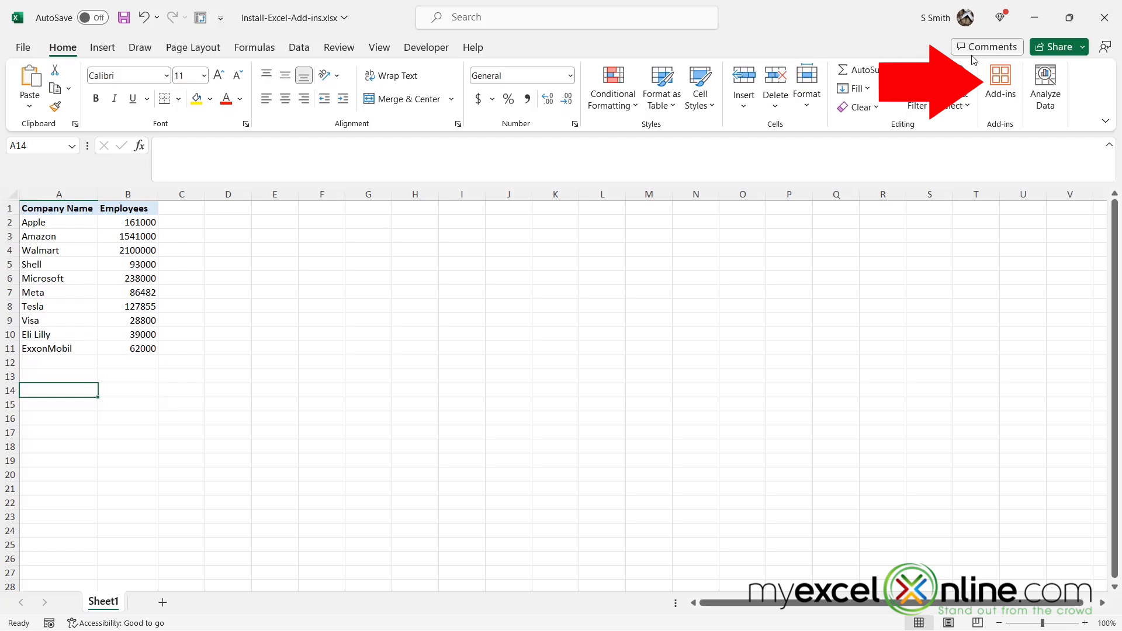
Step: Go from the Home ribbon's Add-ins list to the full Office Add-ins store
{"action": "left_click", "coordinate": [1000, 86]}
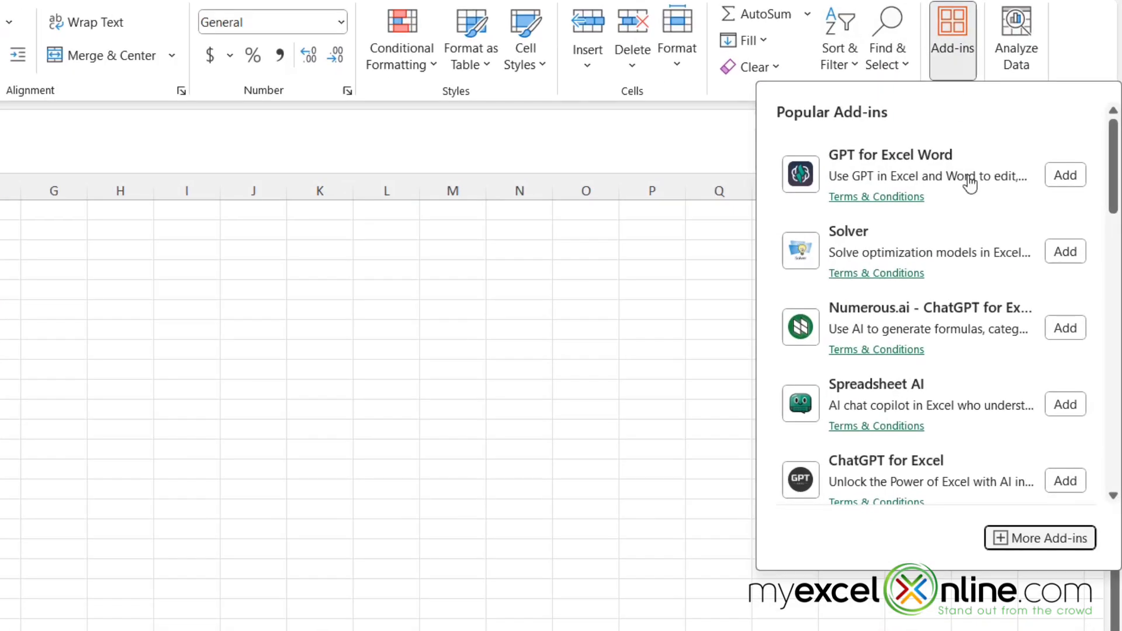
{"action": "mouse_move", "coordinate": [966, 410]}
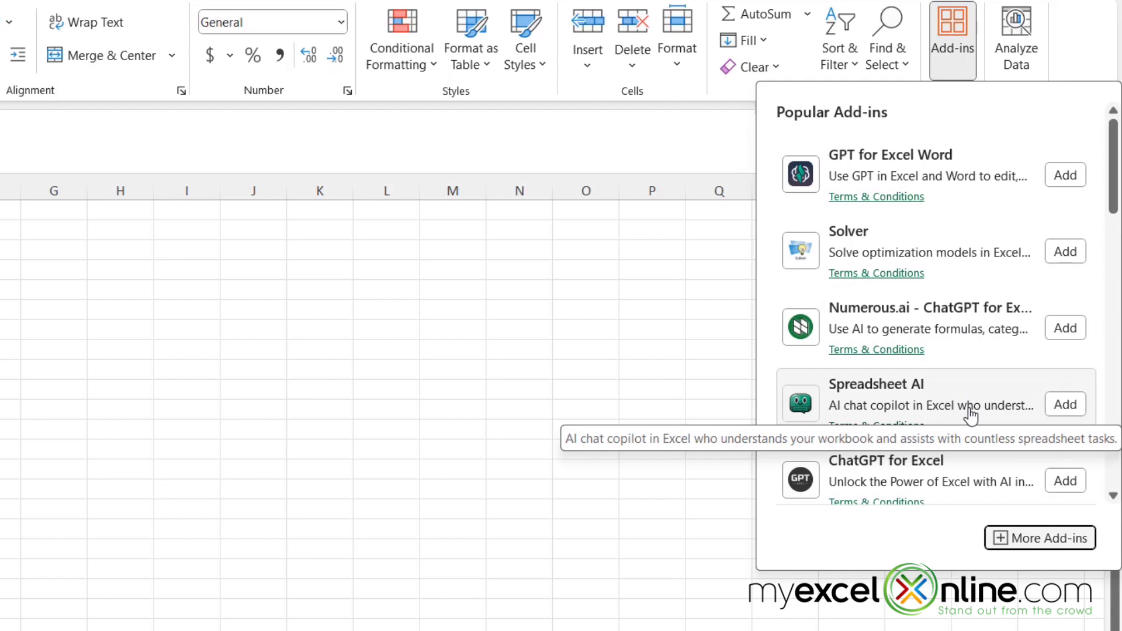
{"action": "left_click", "coordinate": [1039, 538]}
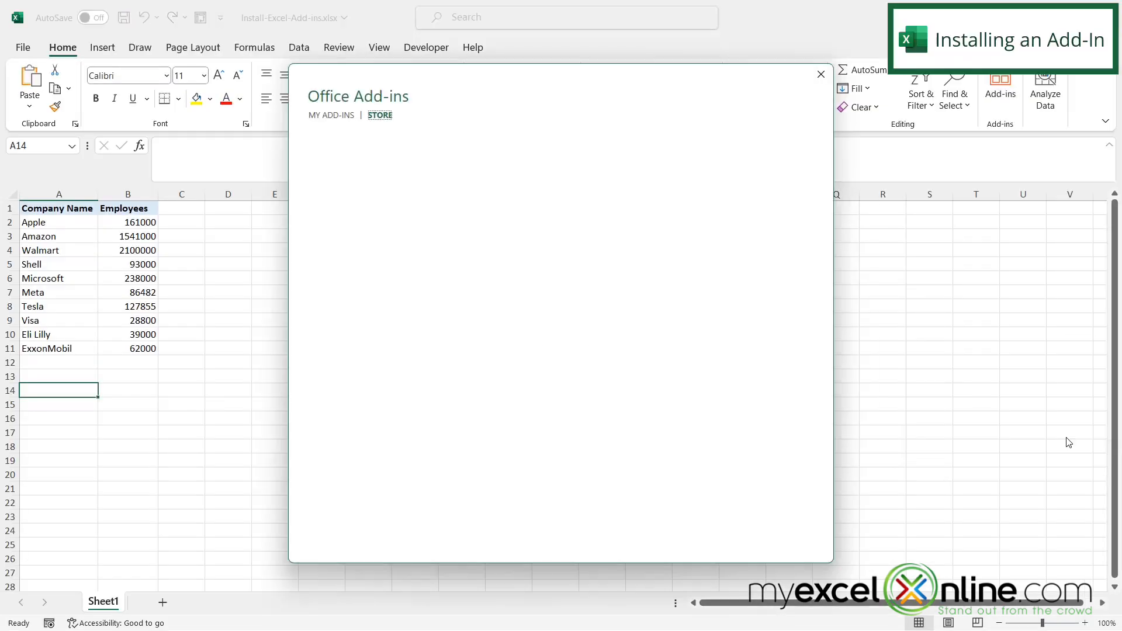
Step: Search the store for 'people graph' so People Graph tops the results
{"action": "left_click", "coordinate": [379, 115]}
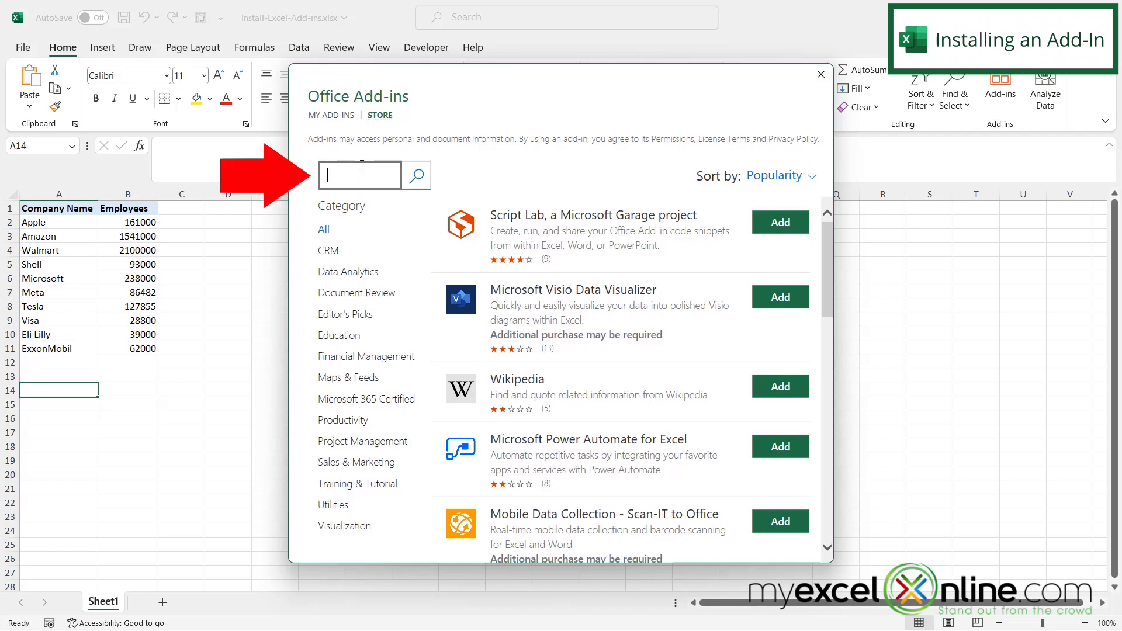
{"action": "type", "text": "people graph"}
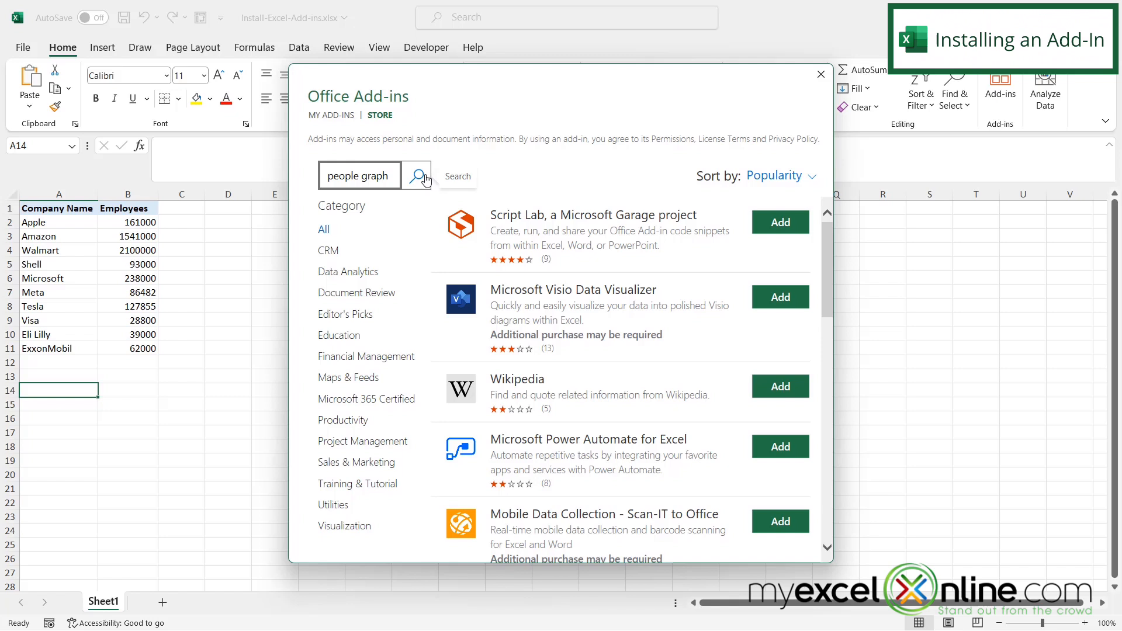
{"action": "left_click", "coordinate": [416, 176]}
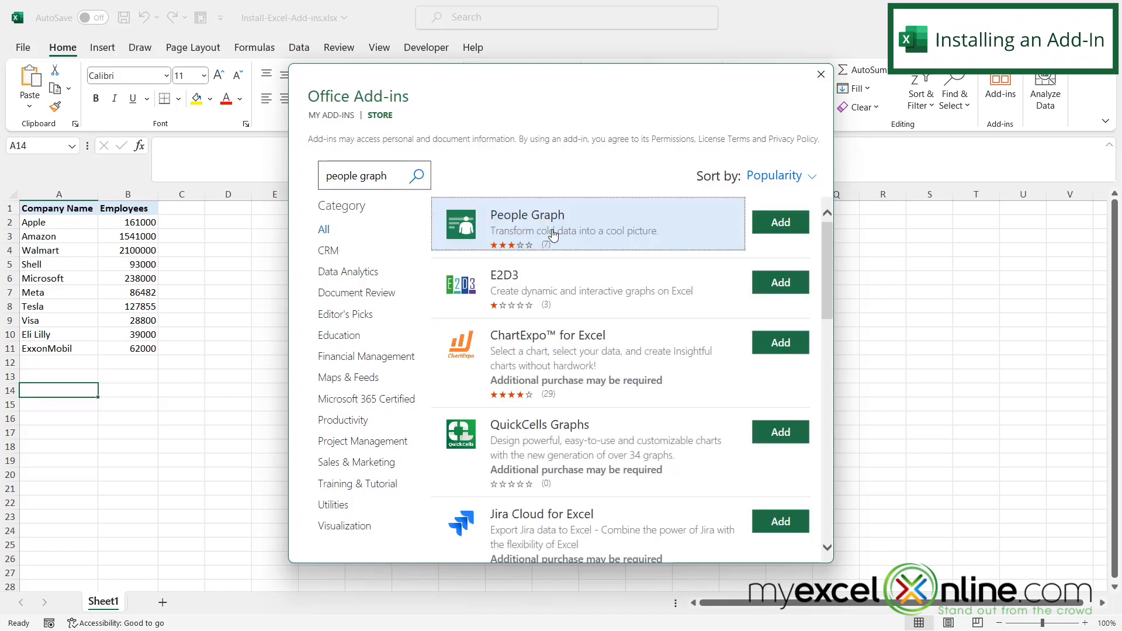
{"action": "mouse_move", "coordinate": [605, 245]}
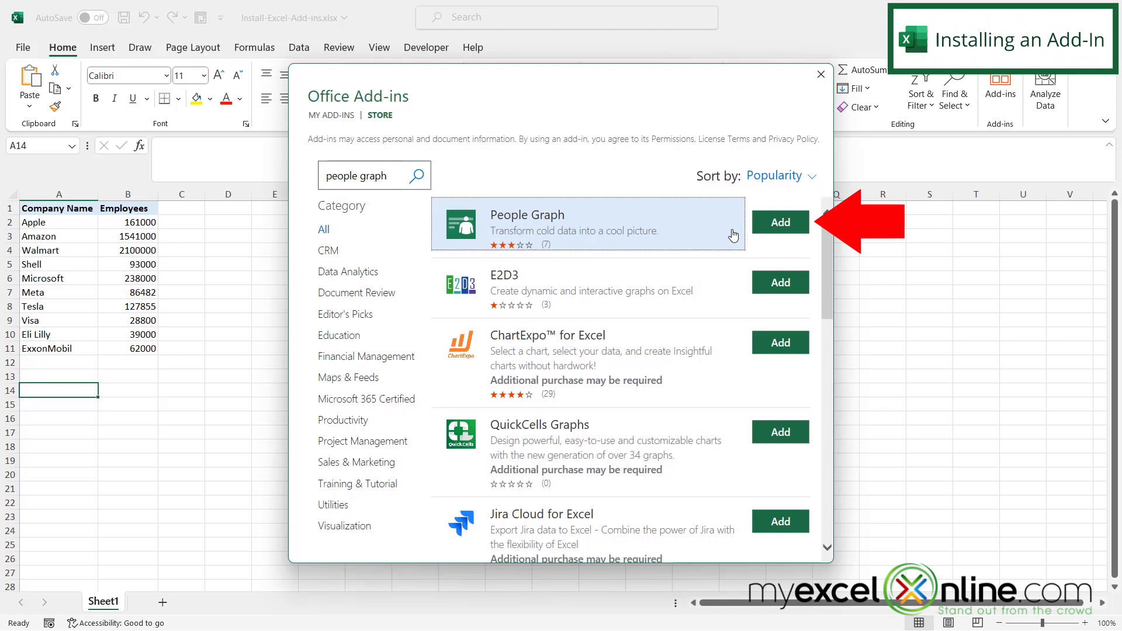
Step: Add People Graph and accept its license, placing the sample chart on the sheet
{"action": "left_click", "coordinate": [780, 222]}
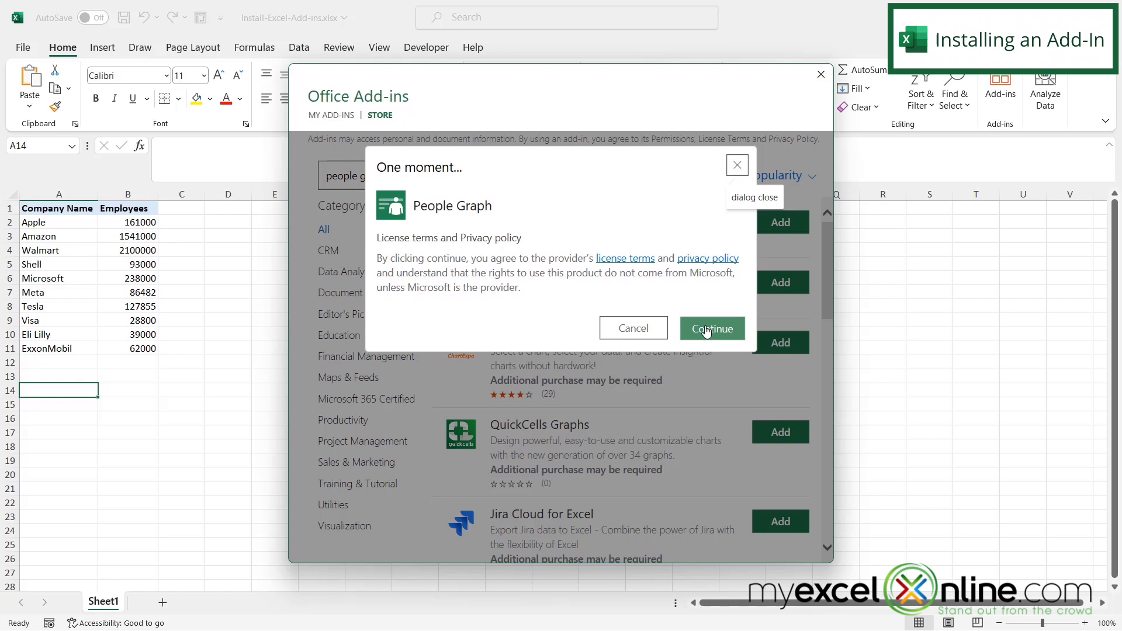
{"action": "left_click", "coordinate": [711, 328]}
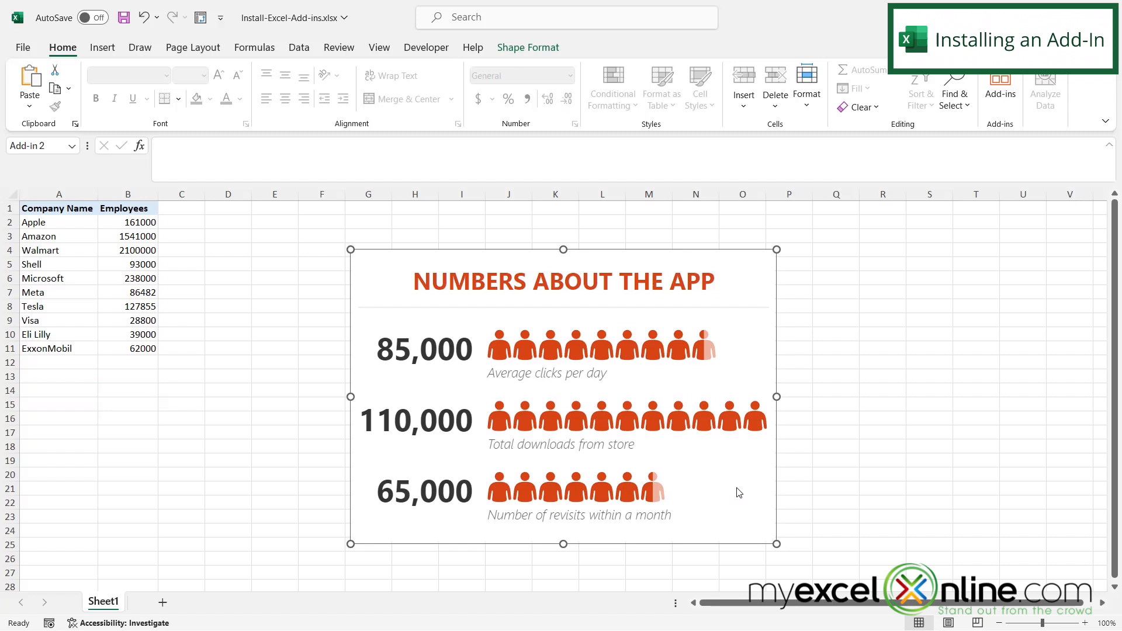
{"action": "mouse_move", "coordinate": [736, 485]}
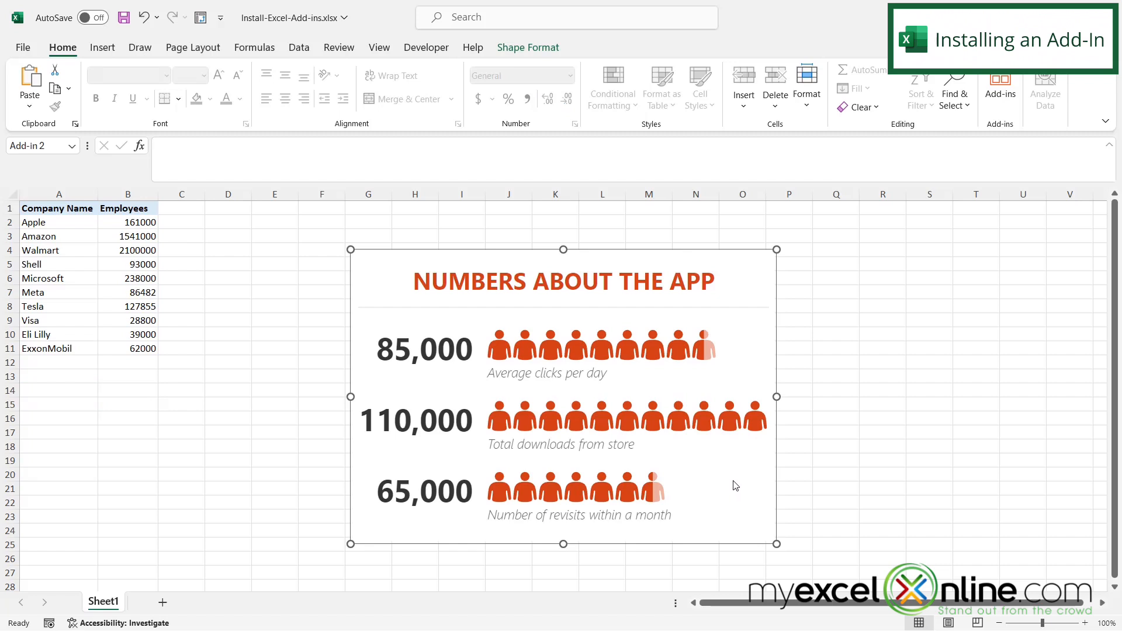
{"action": "mouse_move", "coordinate": [742, 378]}
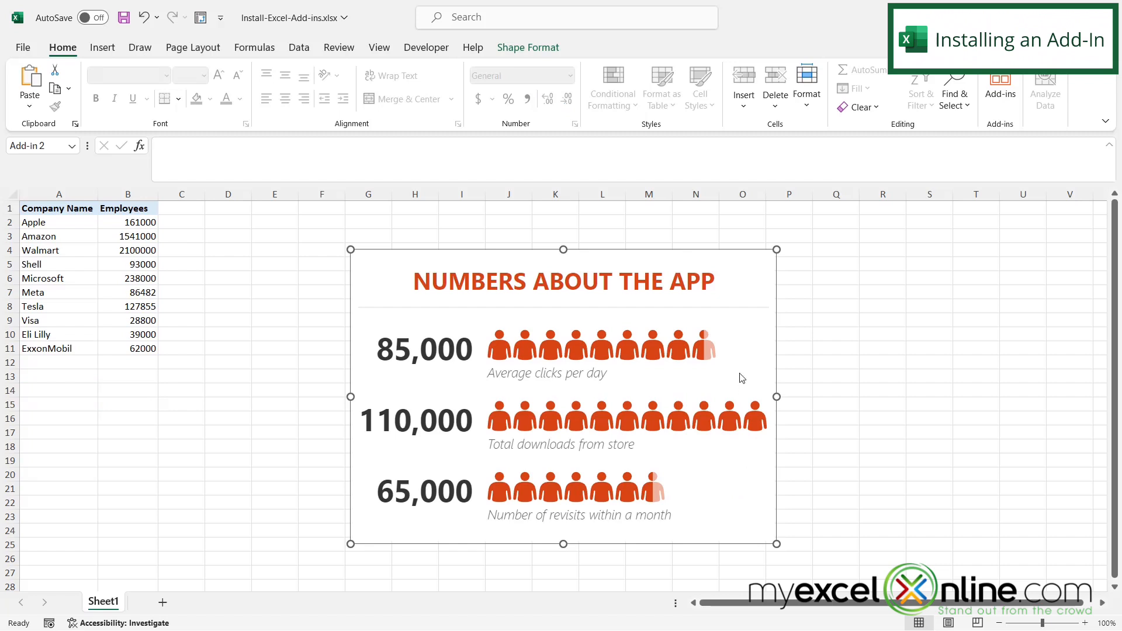
{"action": "mouse_move", "coordinate": [744, 352]}
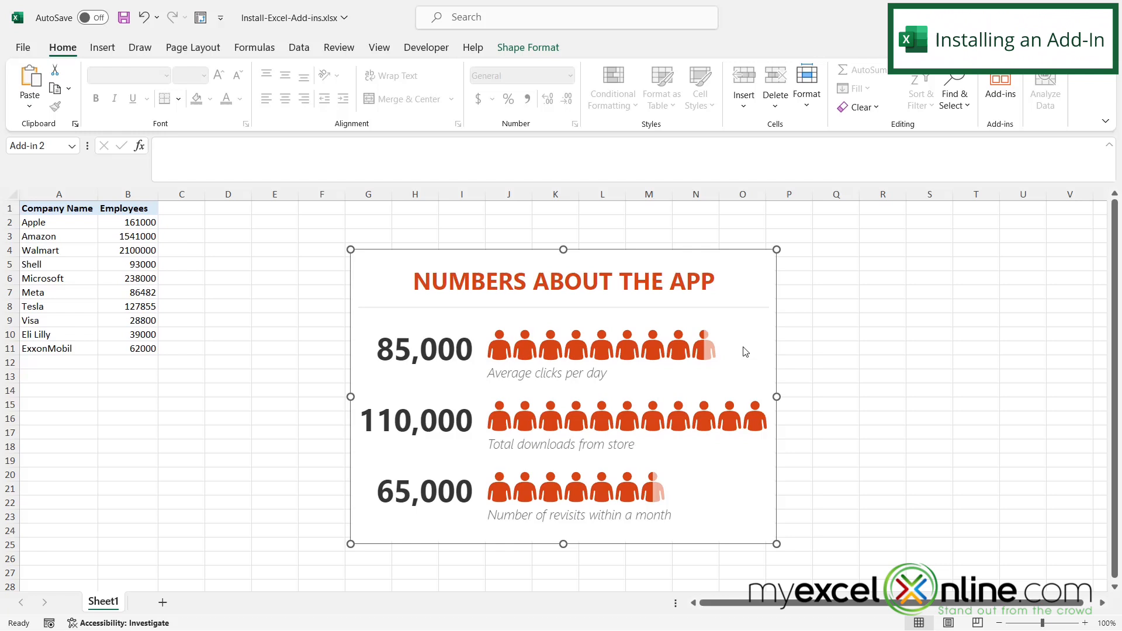
{"action": "mouse_move", "coordinate": [749, 347]}
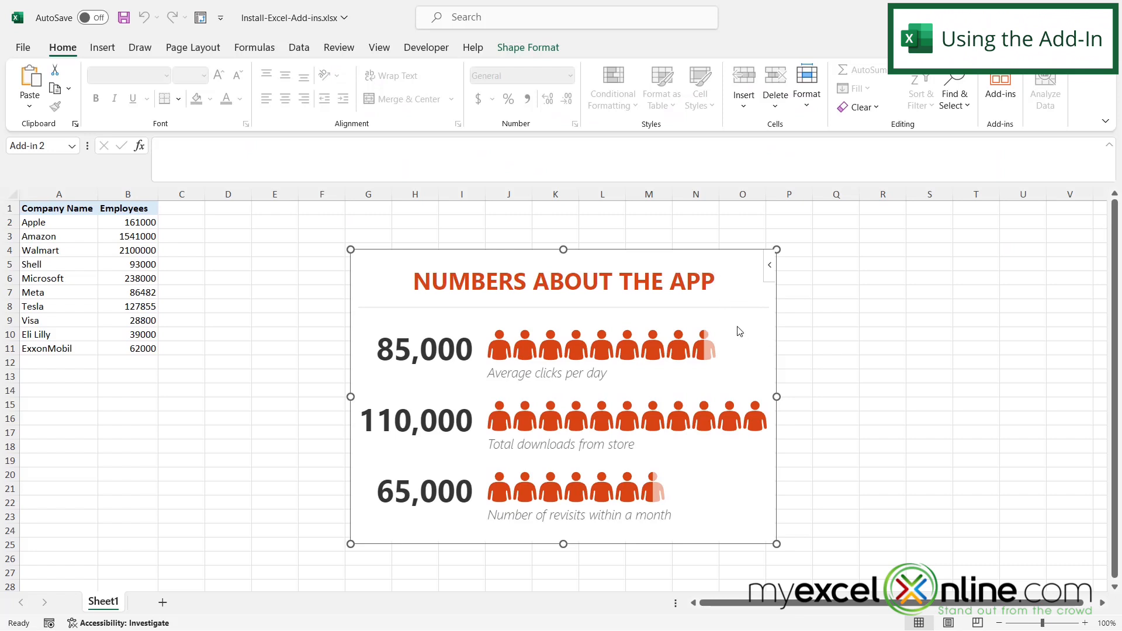
{"action": "mouse_move", "coordinate": [728, 318]}
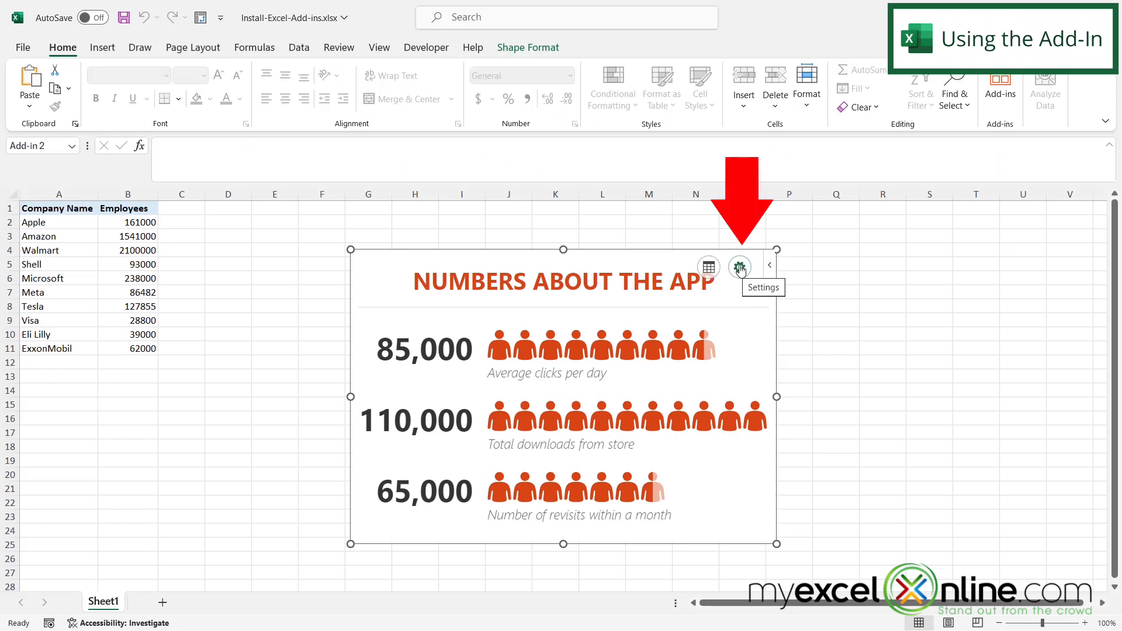
Step: Change the graph's type in Settings to the yellow Type 2 infographic
{"action": "left_click", "coordinate": [741, 267]}
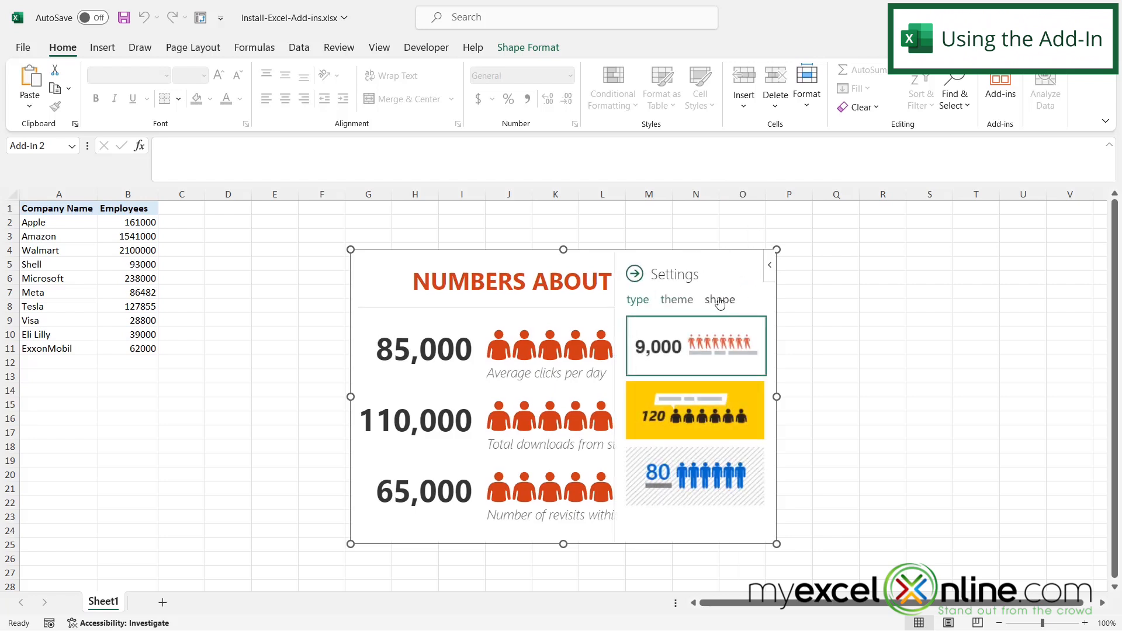
{"action": "left_click", "coordinate": [694, 411]}
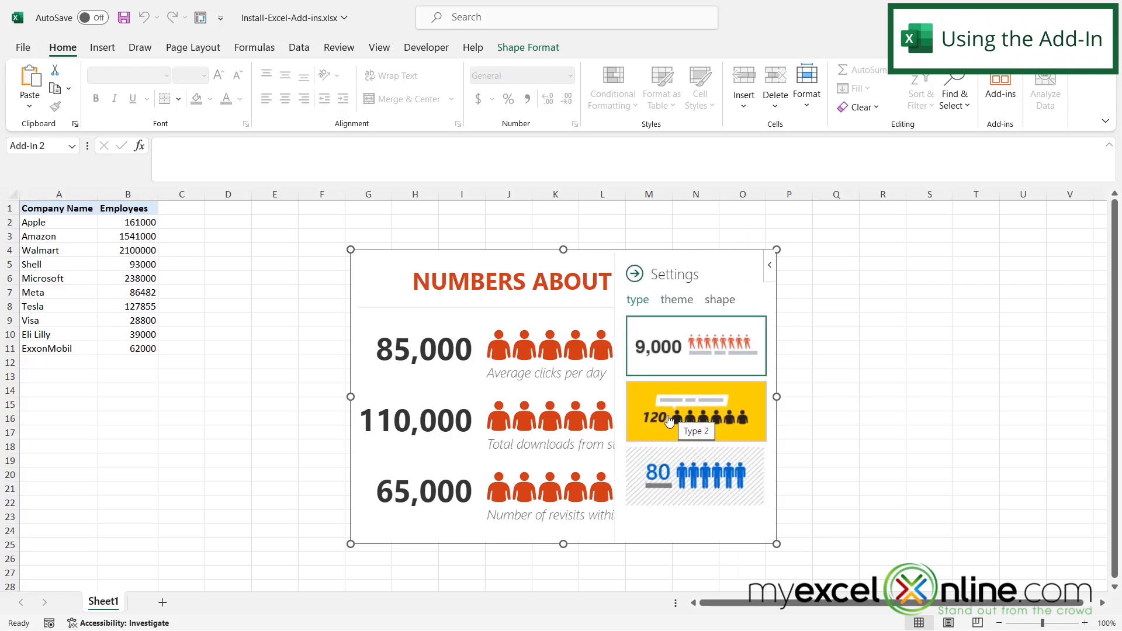
{"action": "left_click", "coordinate": [694, 412]}
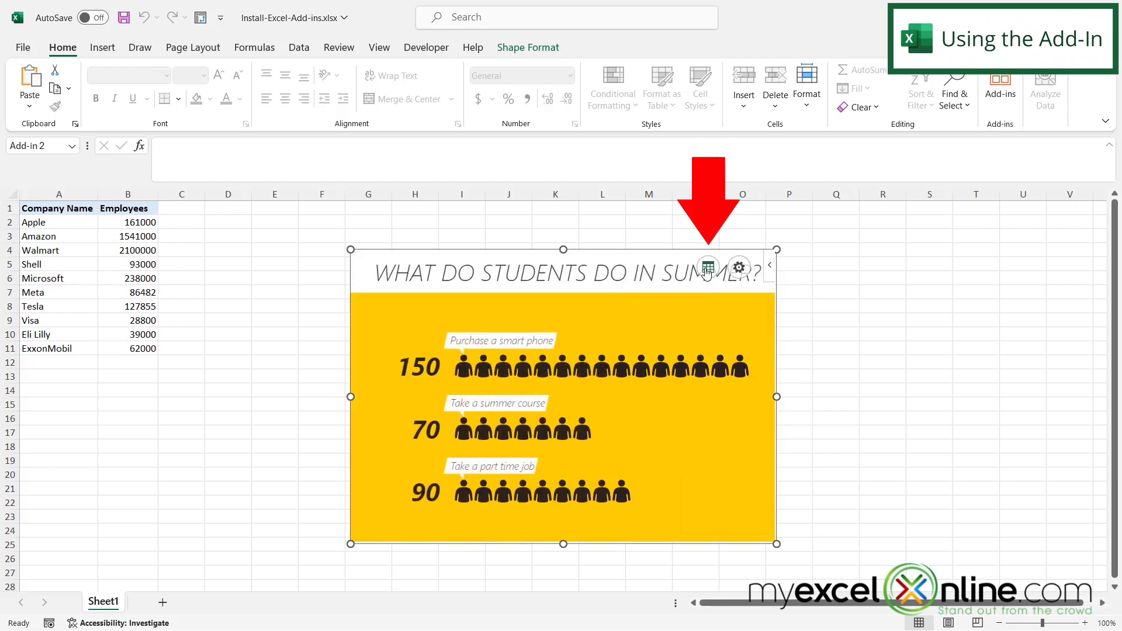
Step: Chart cells A1:B11 so the graph shows the company employee figures, dismissing the notice
{"action": "left_click", "coordinate": [708, 267]}
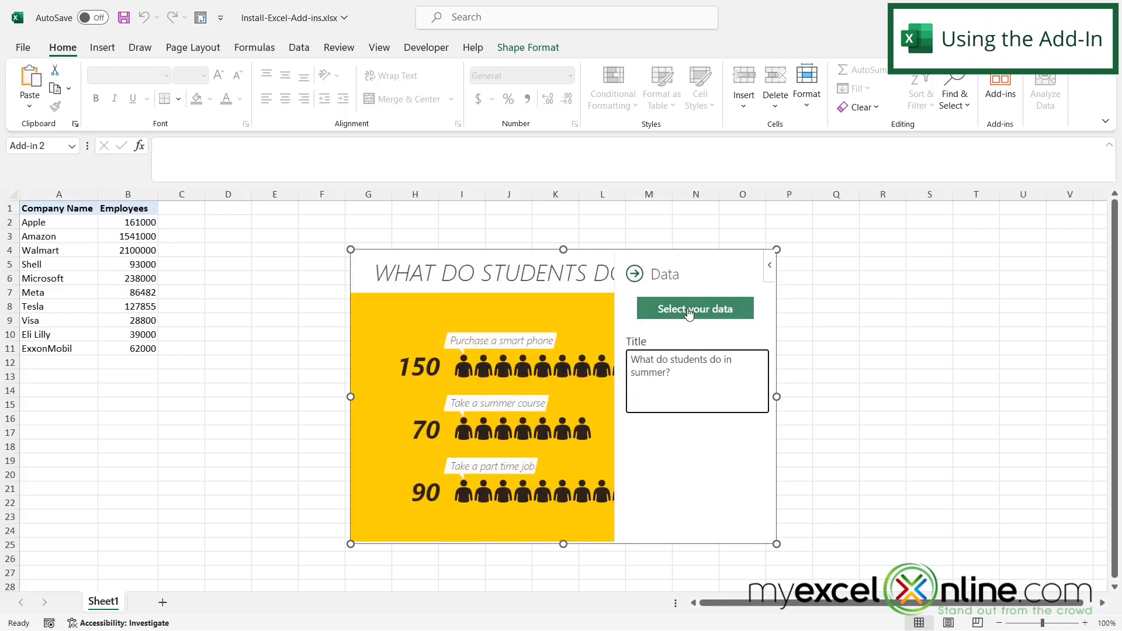
{"action": "left_click", "coordinate": [694, 309]}
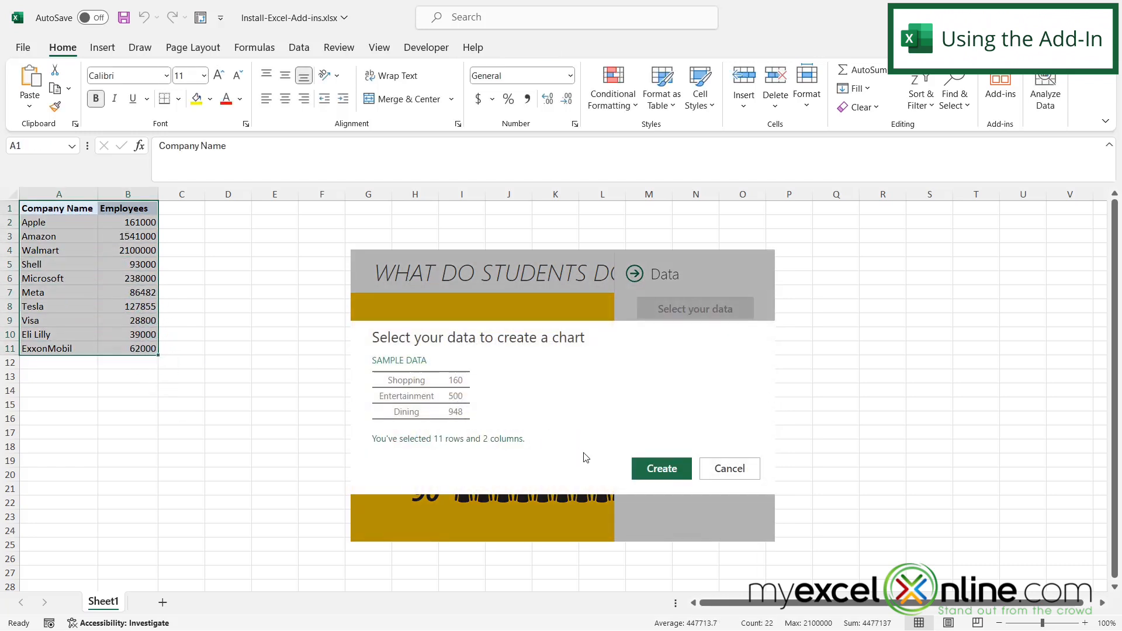
{"action": "left_click", "coordinate": [661, 468]}
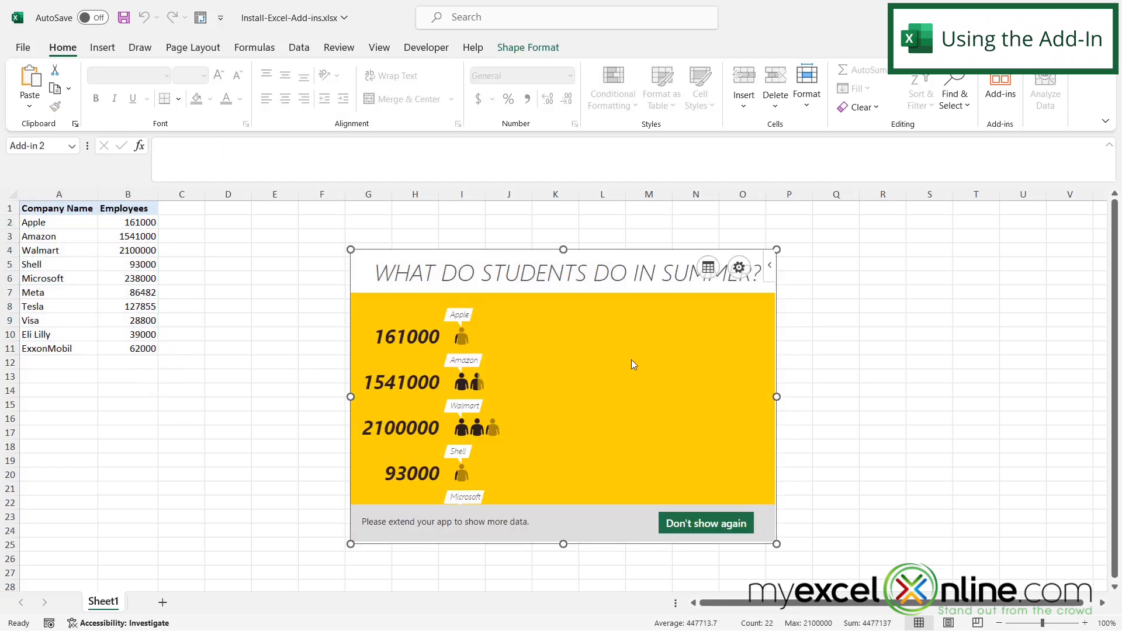
{"action": "left_click", "coordinate": [704, 523]}
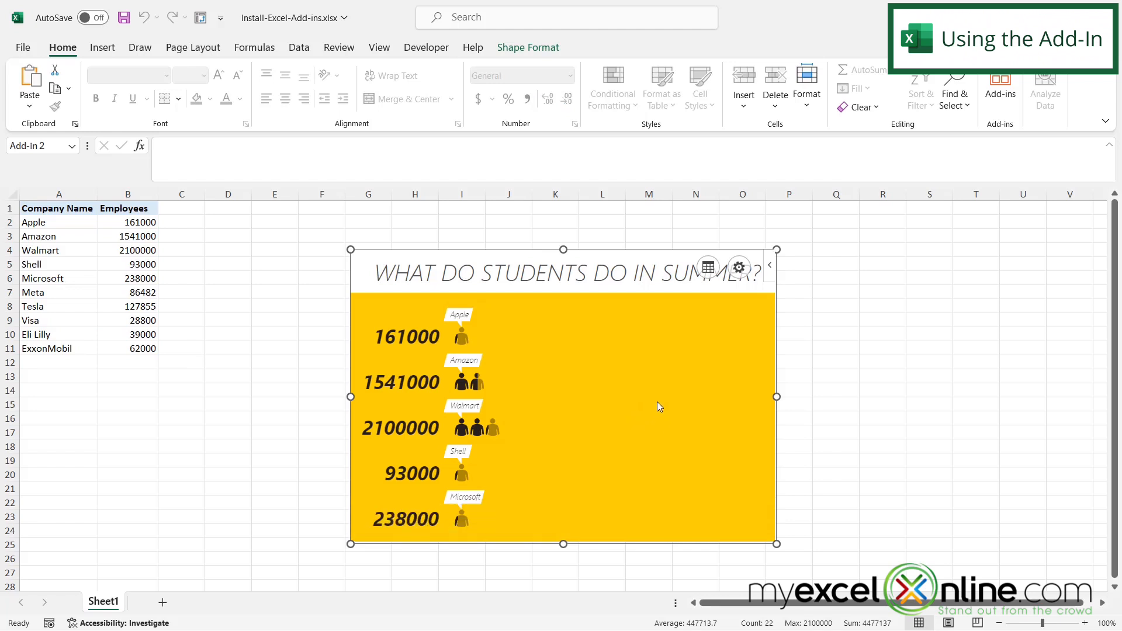